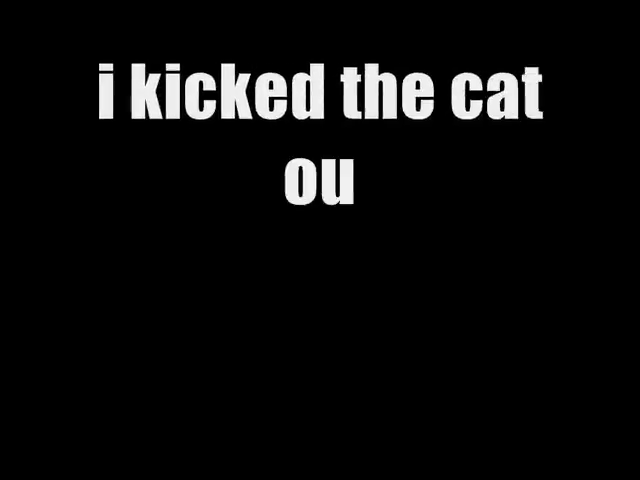
text(t the window!!!!!!!)
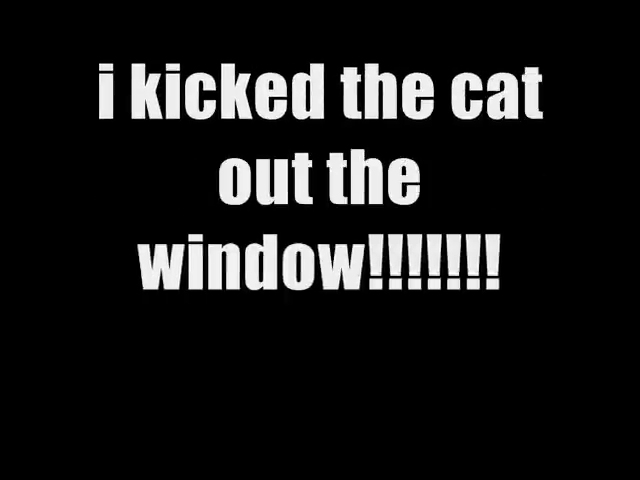